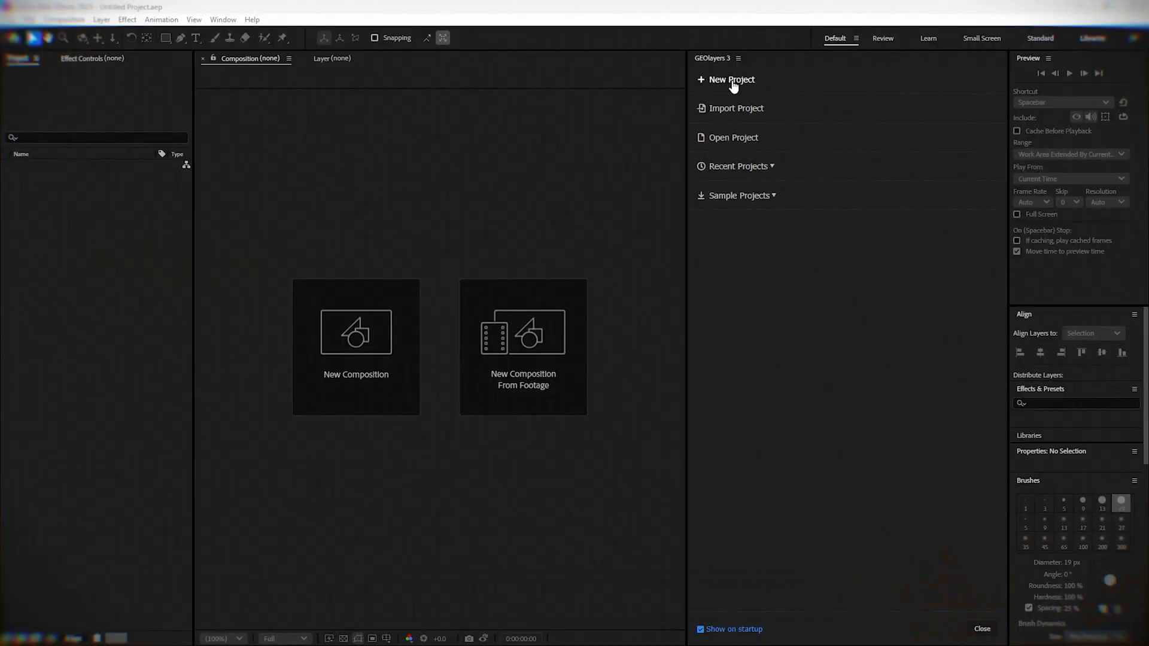
- Start a new GEOlayers project and a map composition with a 30 fps frame rate
left_click(730, 79)
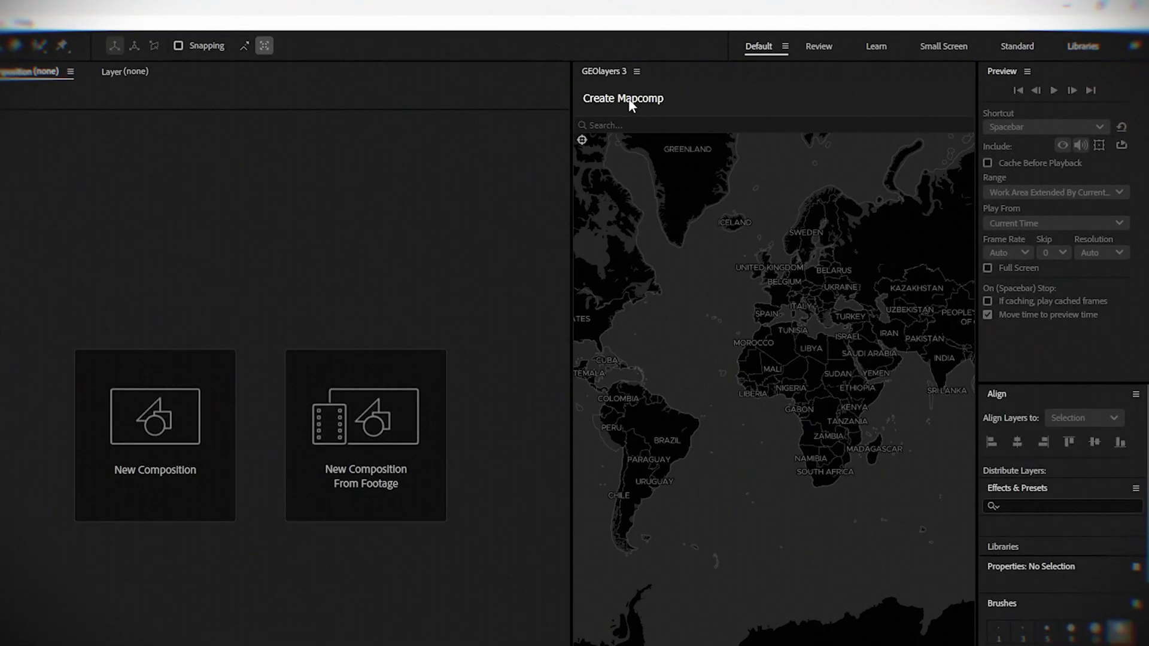
left_click(623, 97)
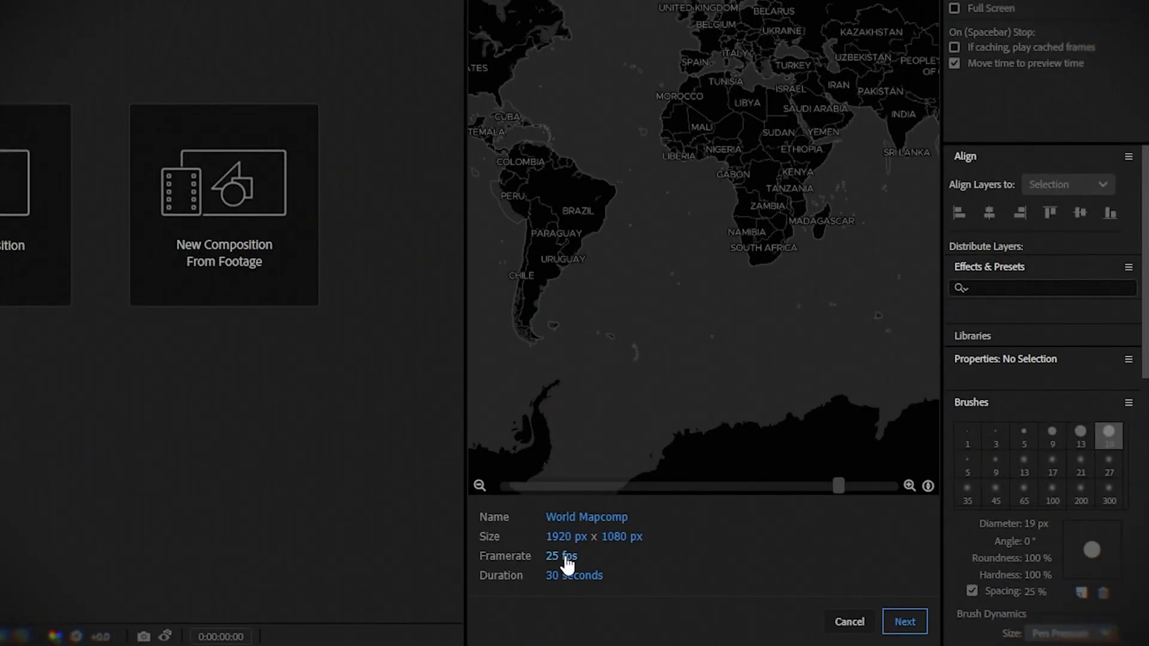
left_click(560, 557)
type("30")
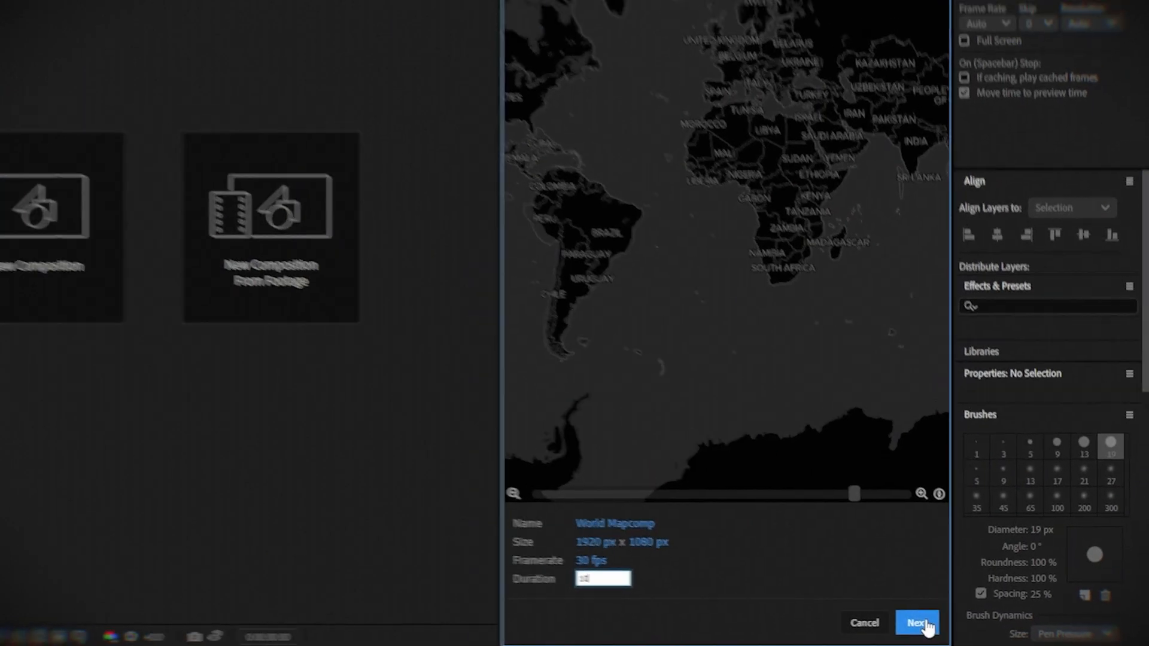
- Confirm the mapcomp settings and apply the ESRI World Imagery satellite style
left_click(915, 623)
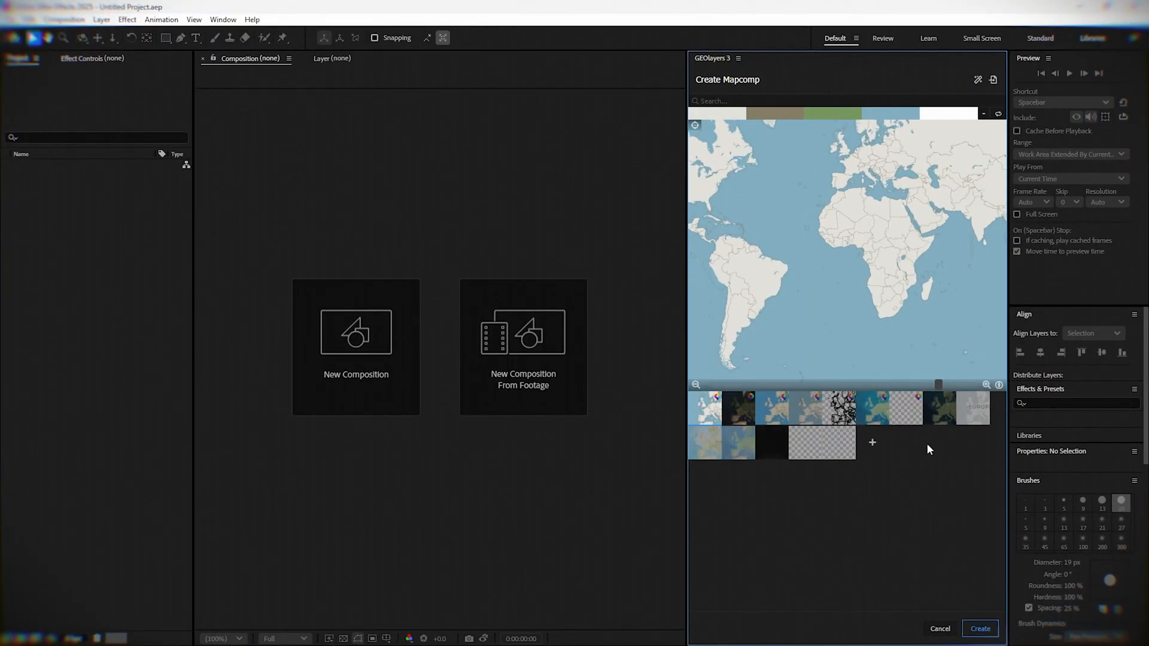
left_click(705, 442)
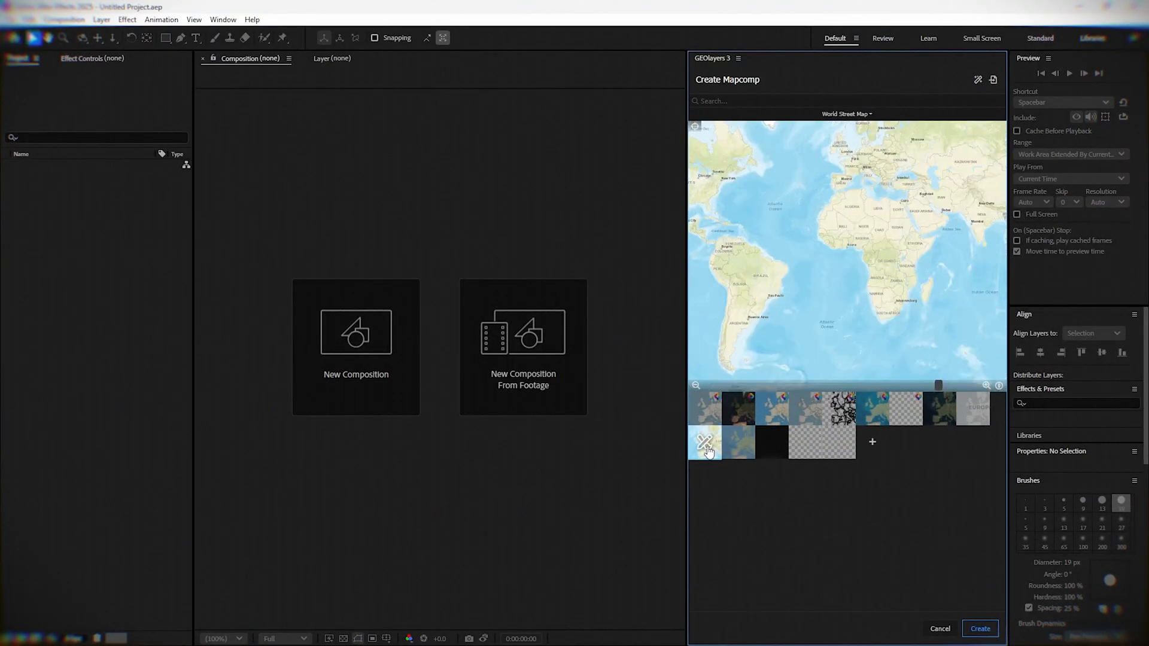
left_click(743, 410)
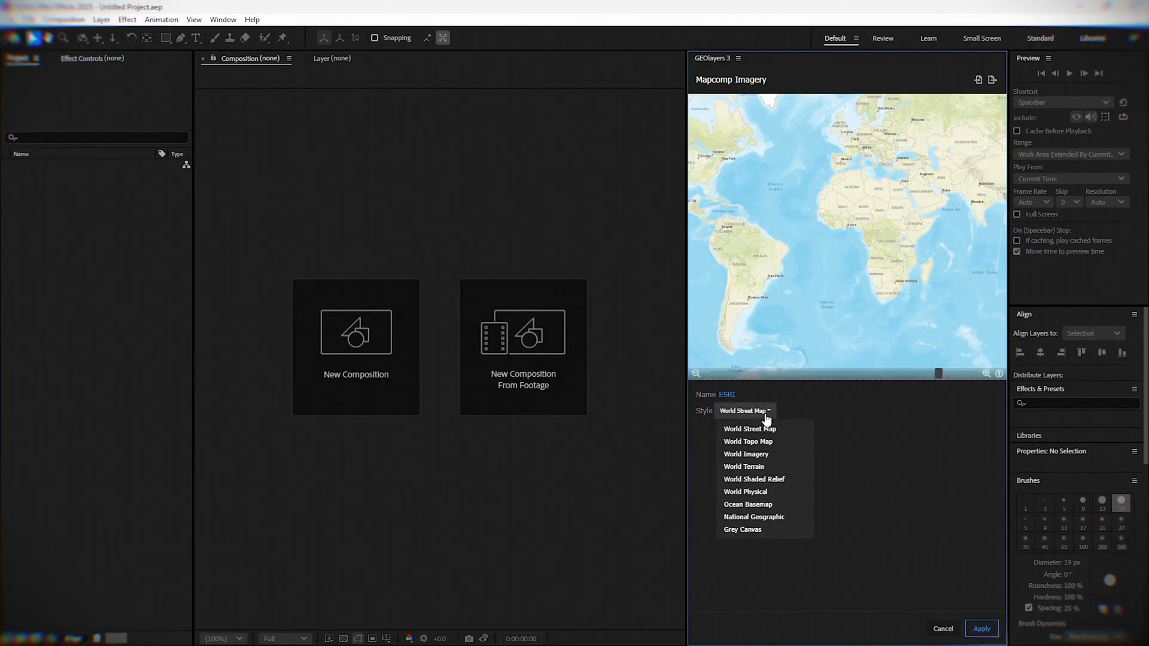
left_click(745, 453)
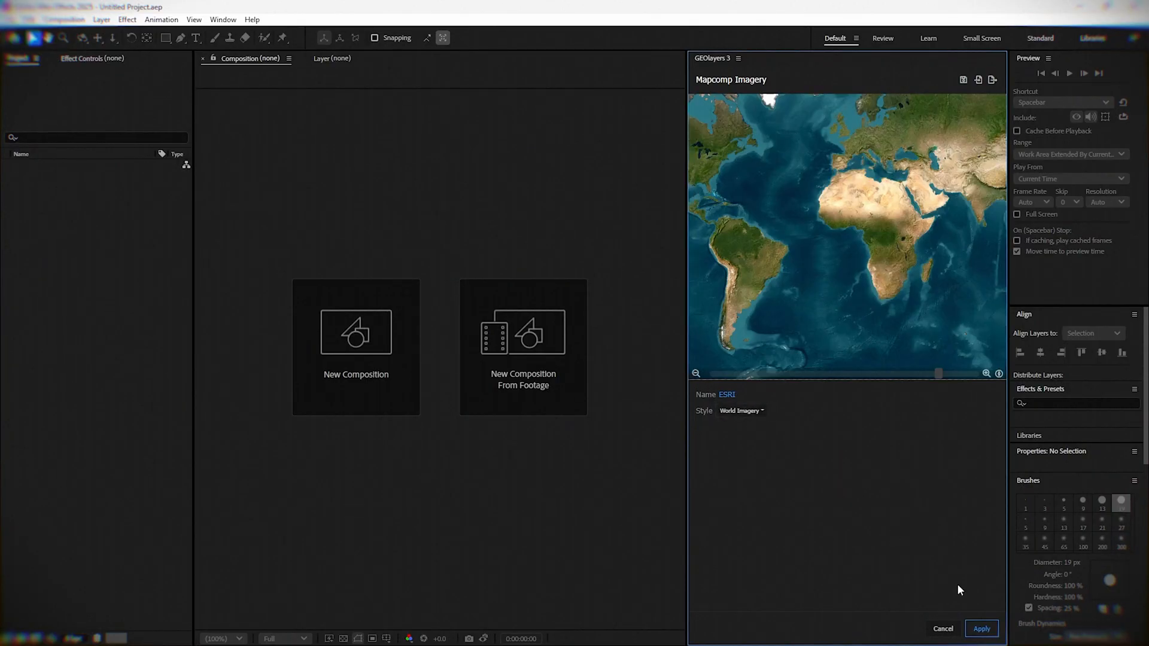
left_click(980, 628)
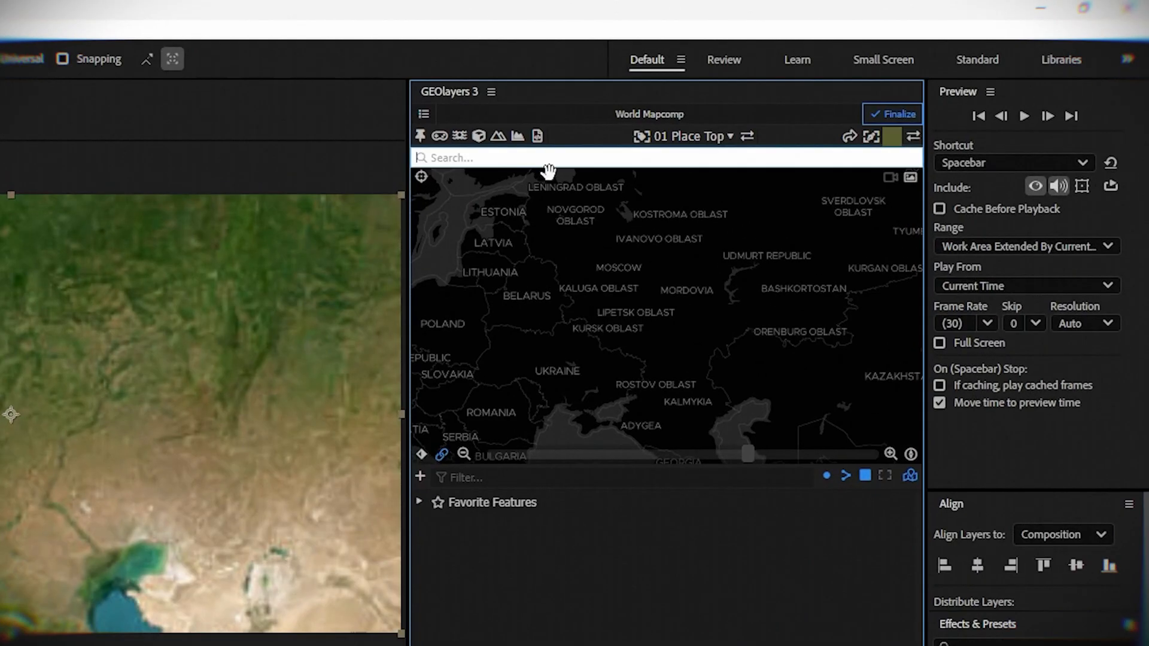
- Search for 'ukraine' and 'russia' and add both as country features
type("ukraine")
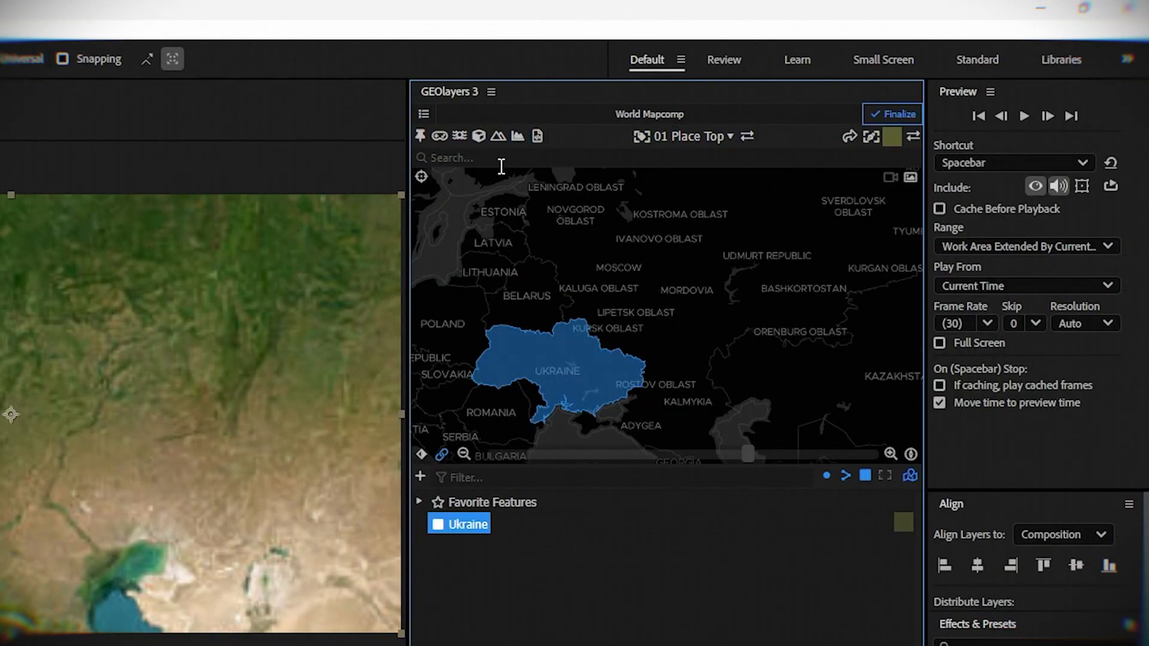
left_click(501, 158)
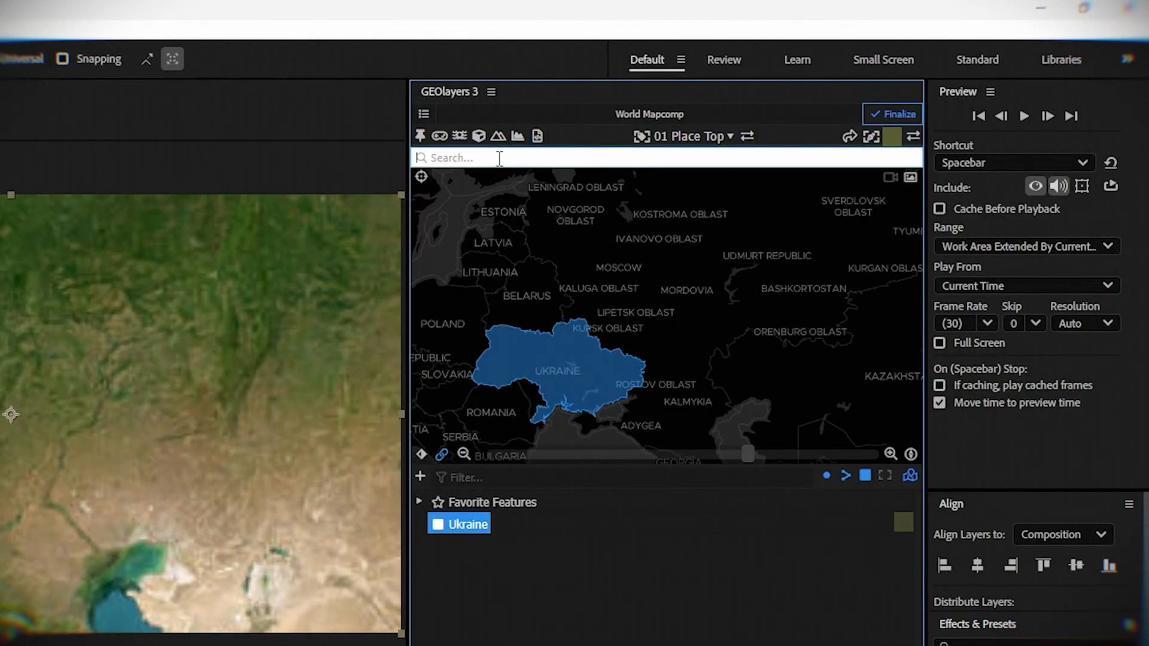
type("russia")
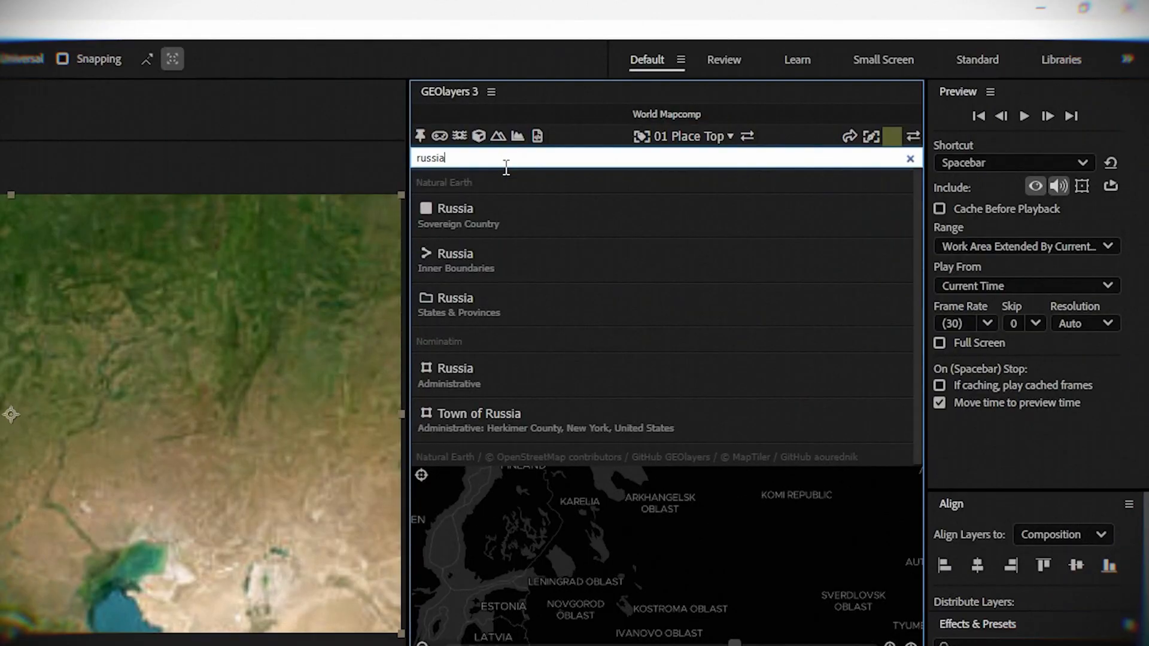
left_click(456, 214)
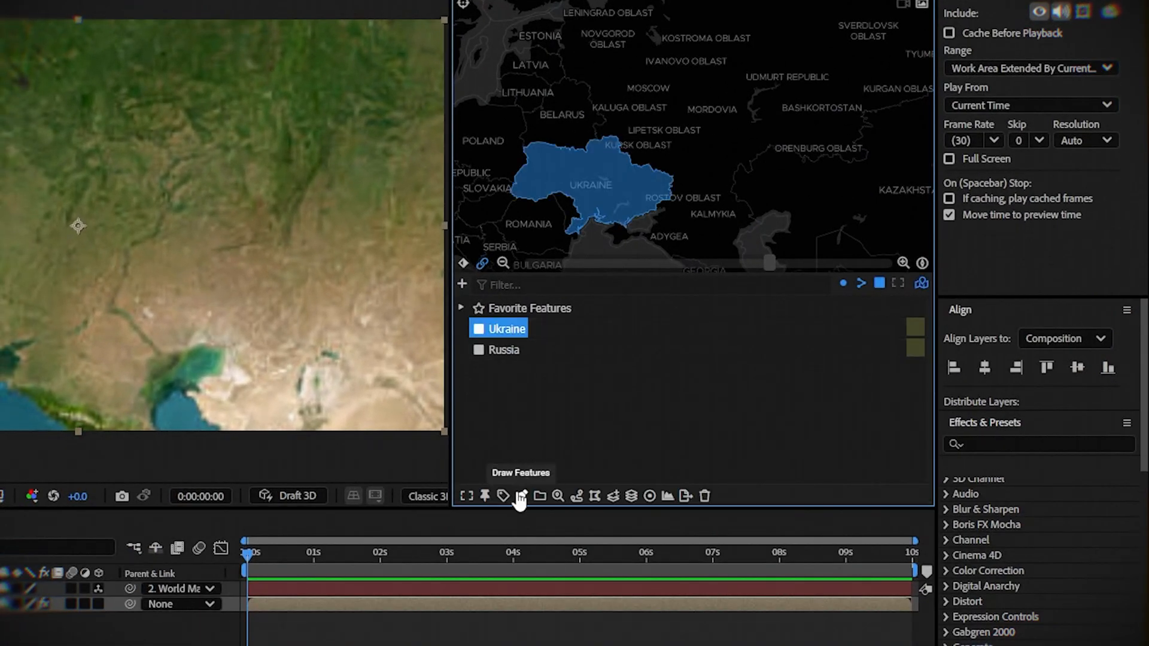
- Draw Ukraine and Russia into the composition as separate shape layers
left_click(521, 495)
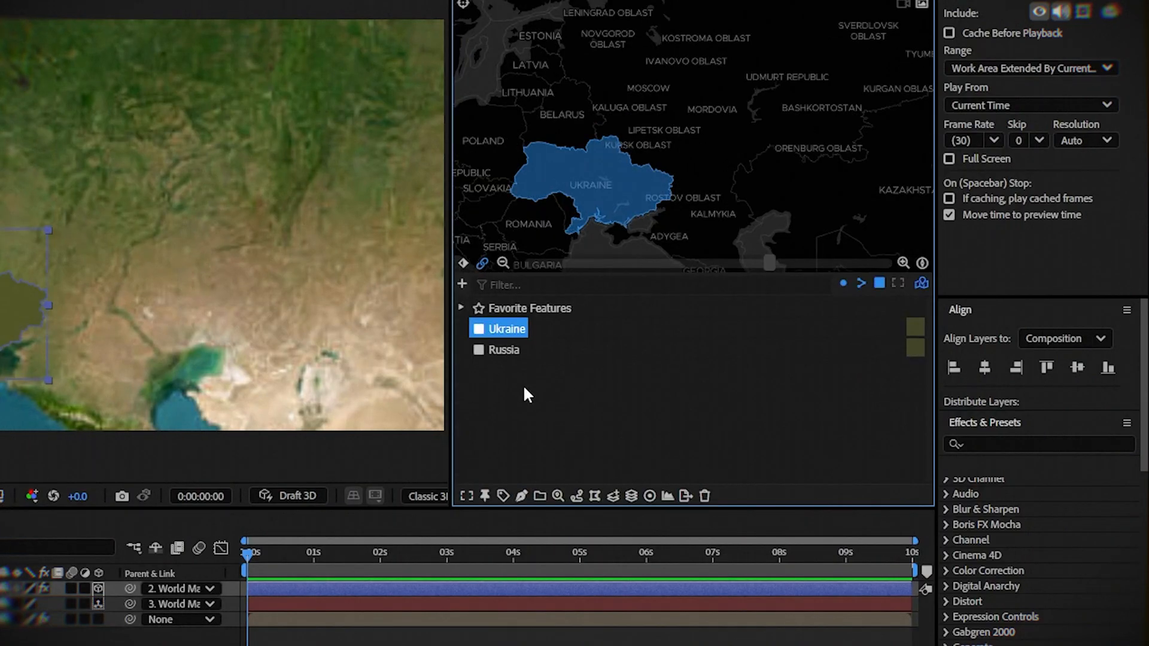
left_click(505, 350)
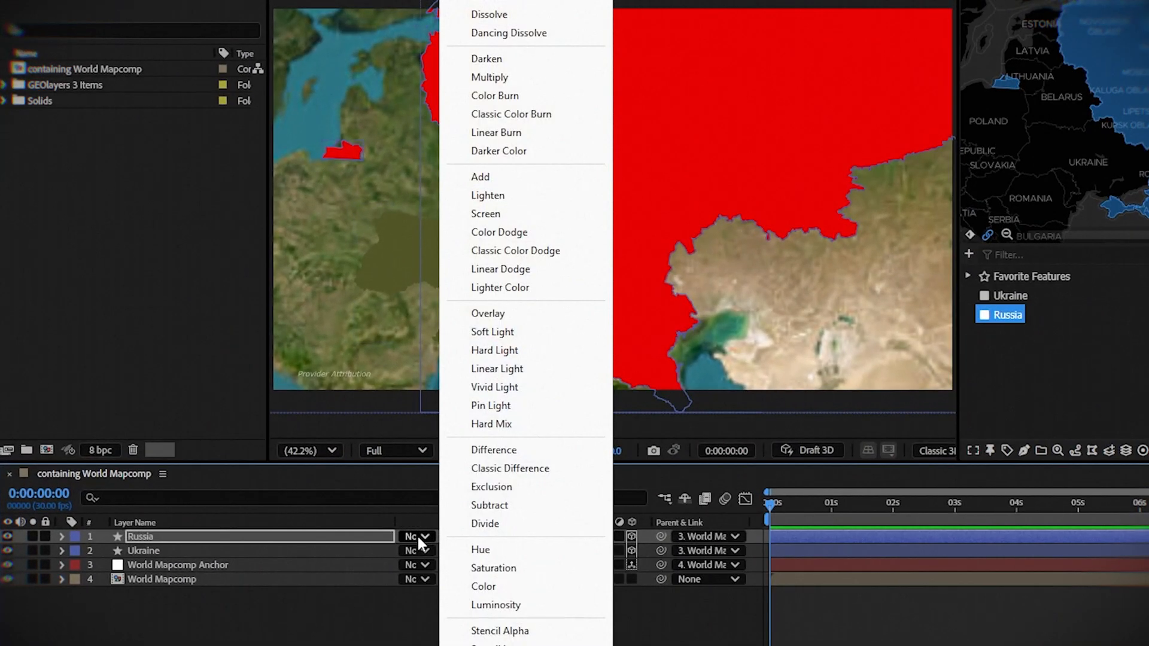
- Set the Russia layer's blending mode to Multiply so terrain shows through the red
left_click(488, 77)
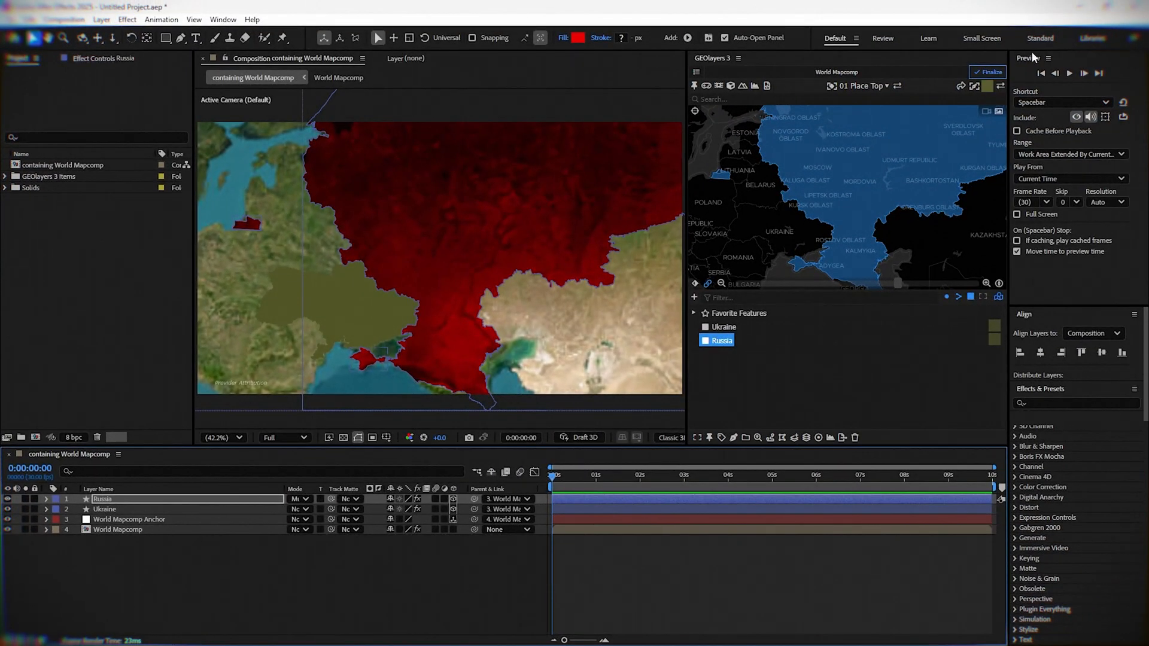
left_click(988, 72)
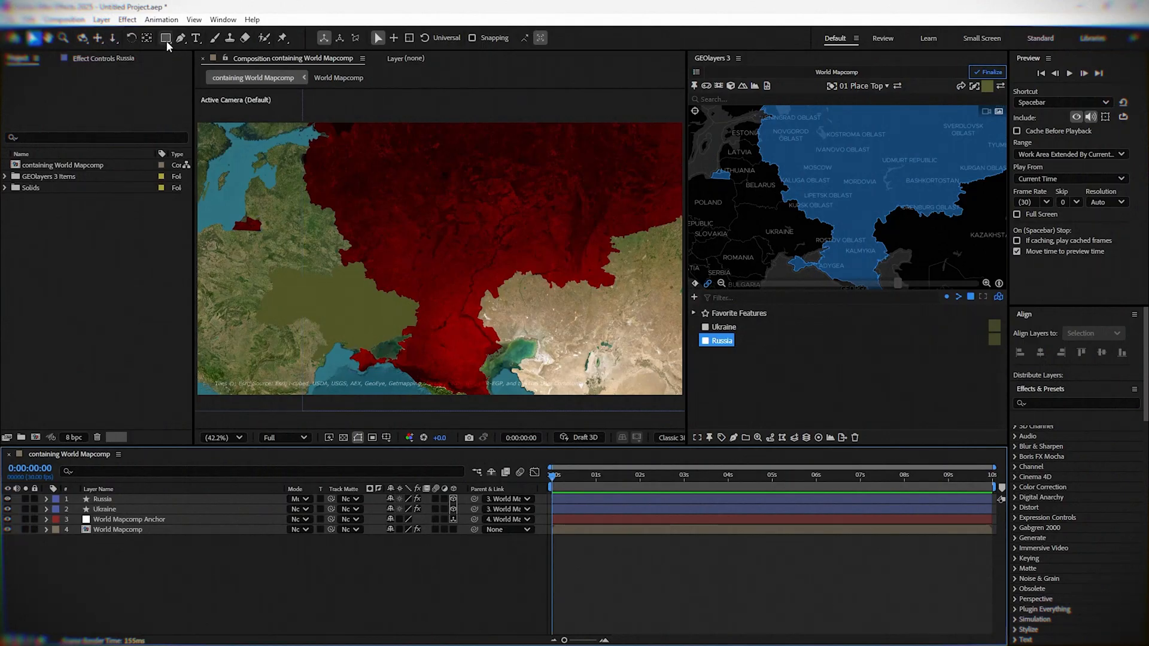
- Draw a red ellipse over Ukraine at 20% opacity and move its anchor point to the eastern edge
left_click(167, 38)
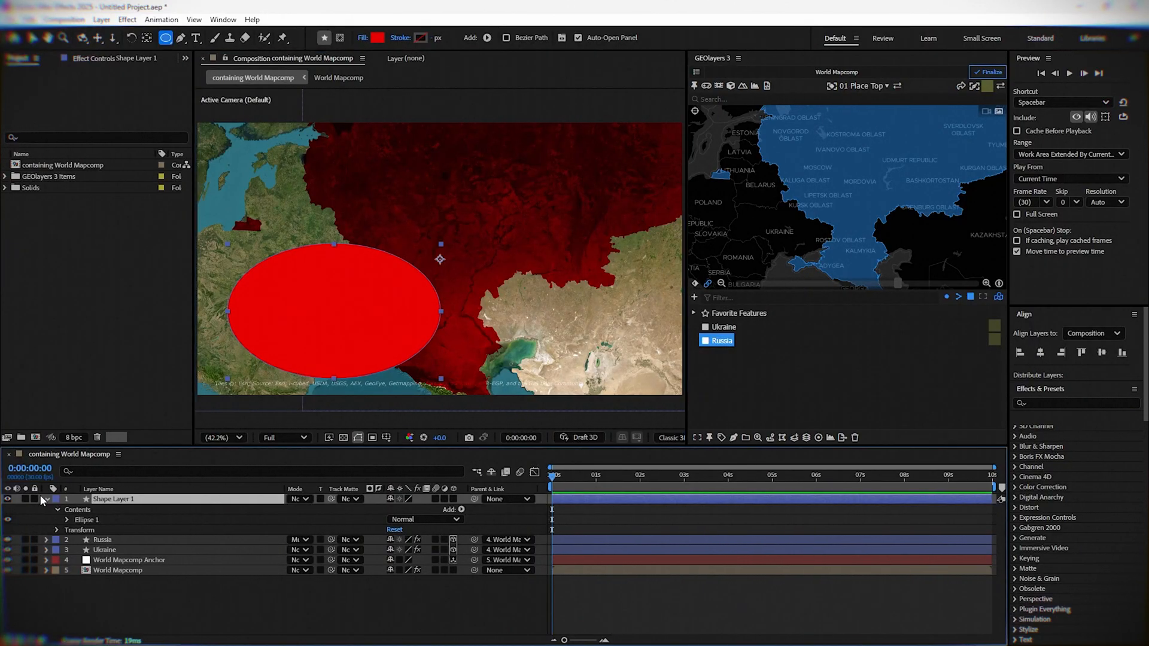
left_click(56, 530)
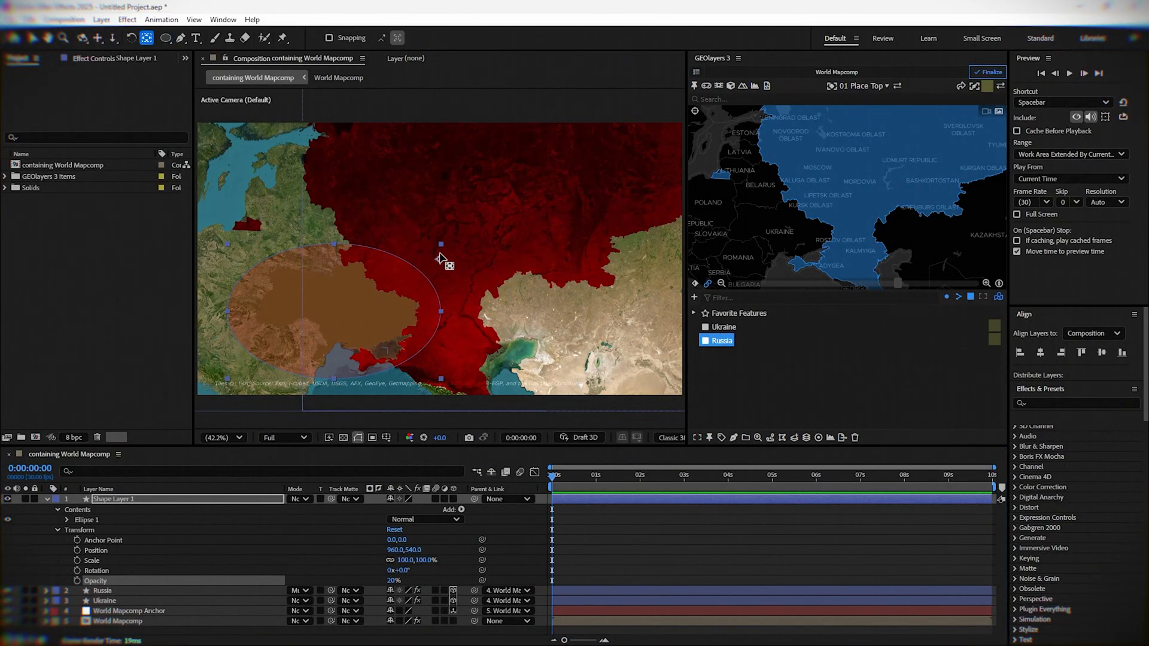
left_click_drag(440, 243, 386, 285)
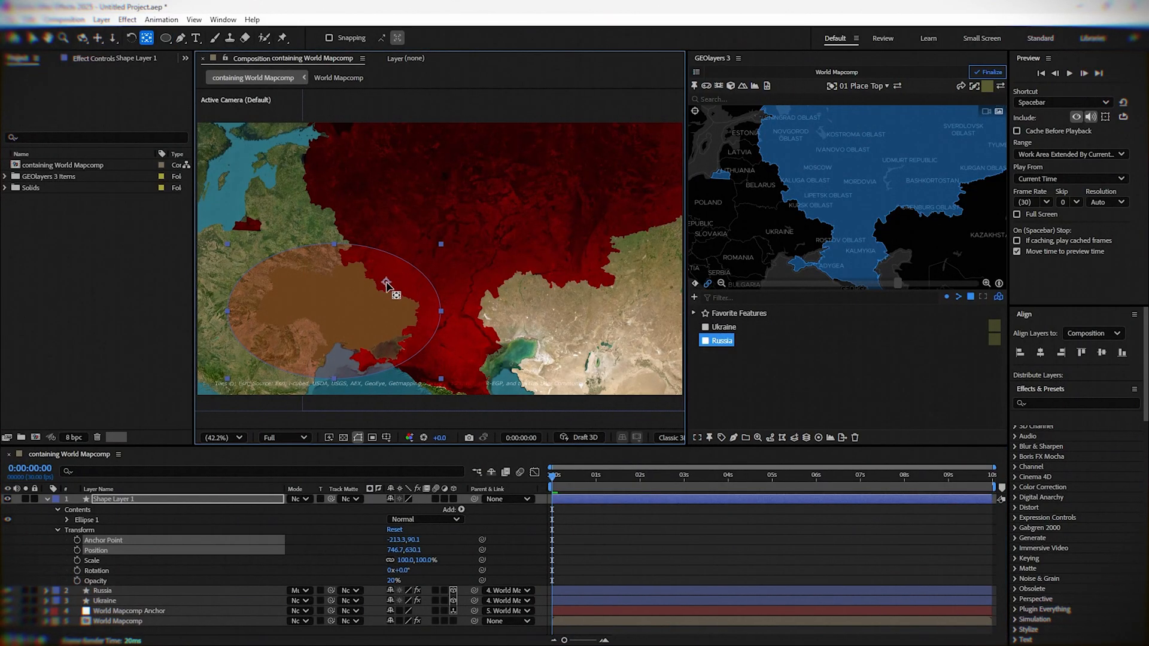
left_click_drag(386, 286, 398, 287)
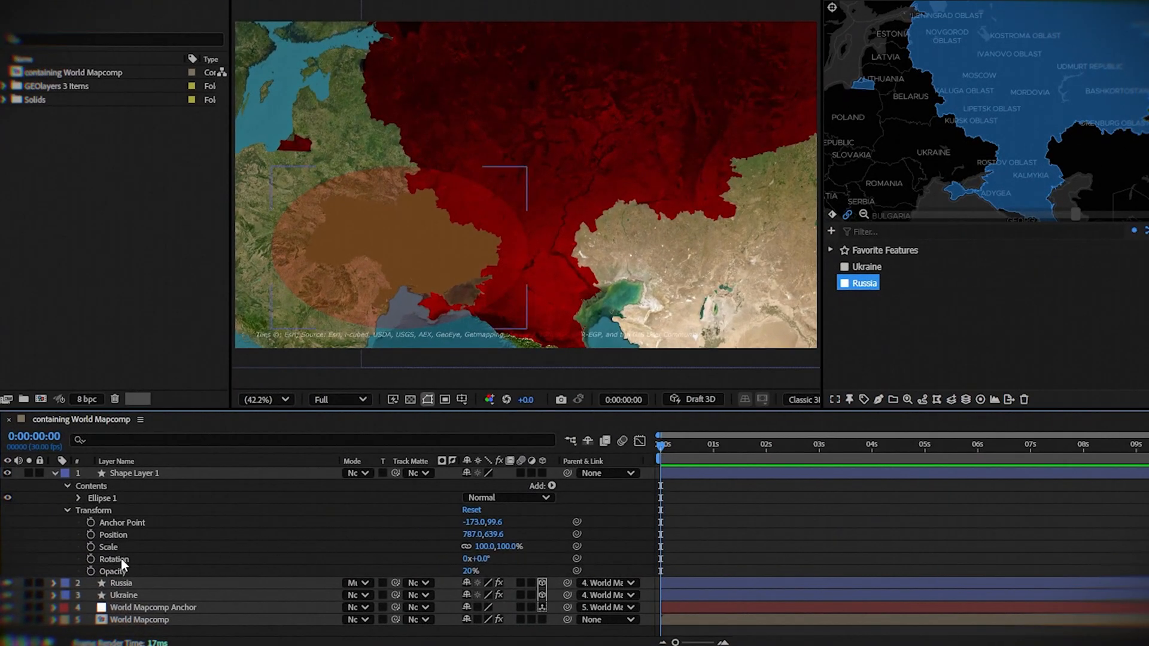
mouse_move(91, 559)
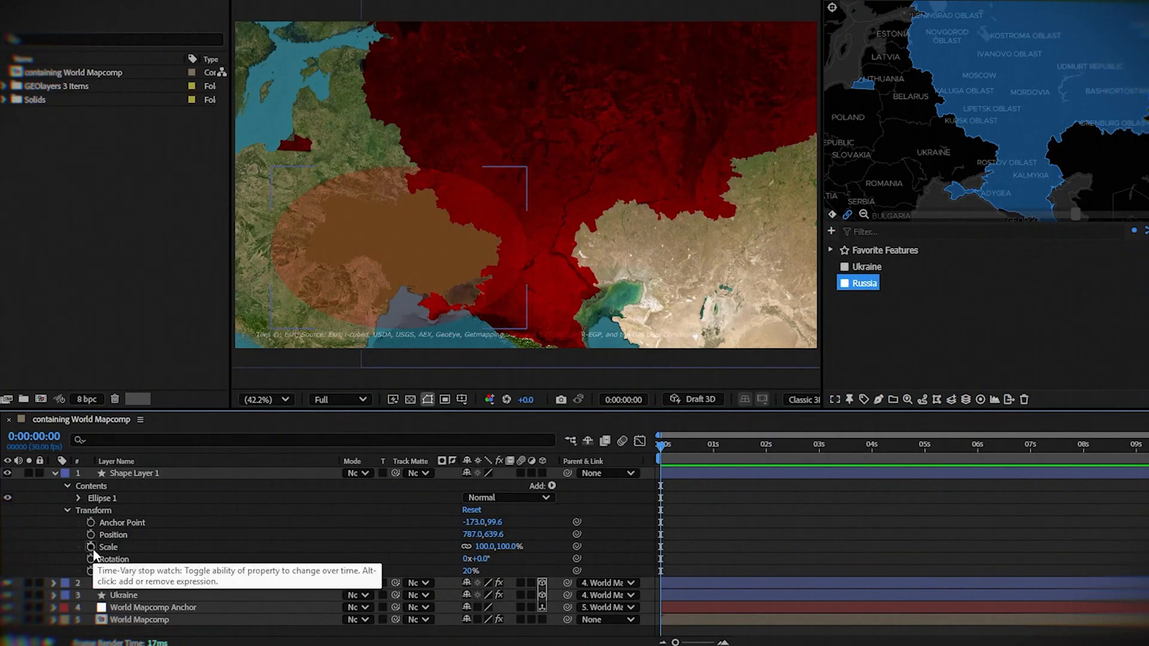
- Keyframe the ellipse's Scale from 0% at 0s to 100% at 6s and ease the keyframes
left_click(91, 547)
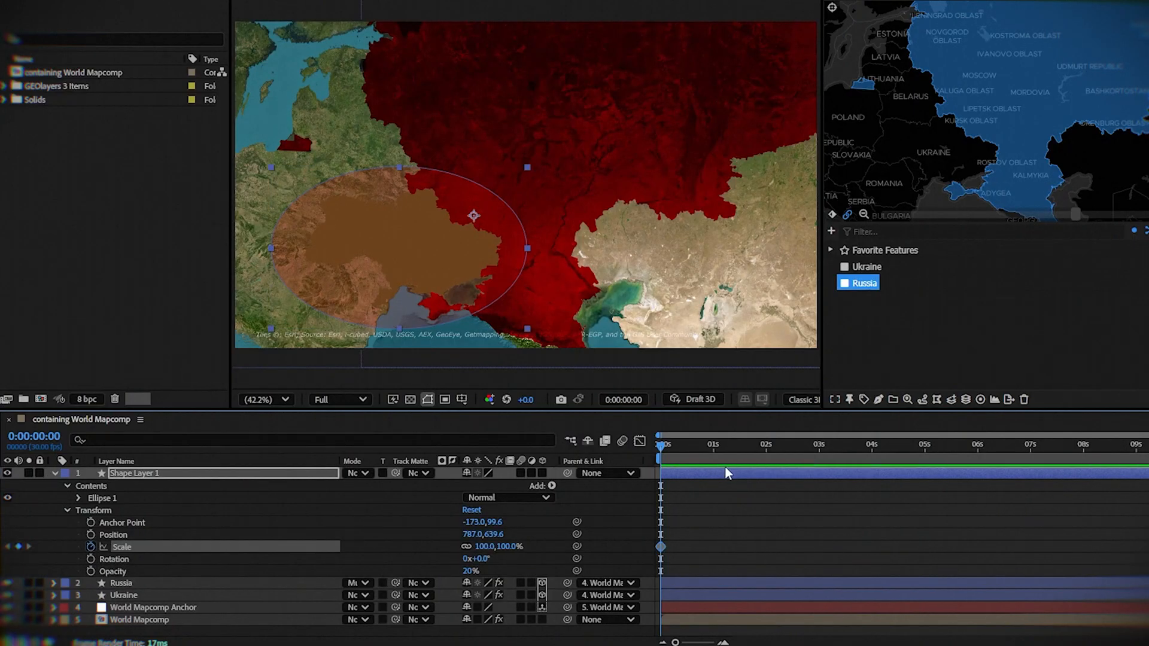
double_click(485, 547)
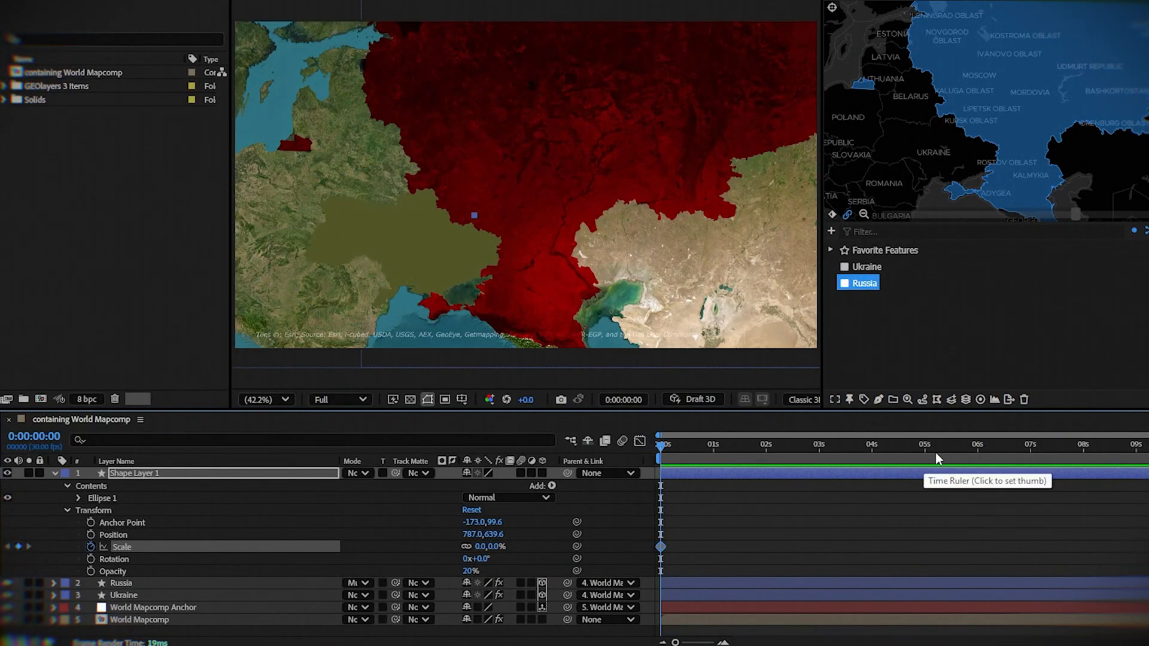
left_click(978, 445)
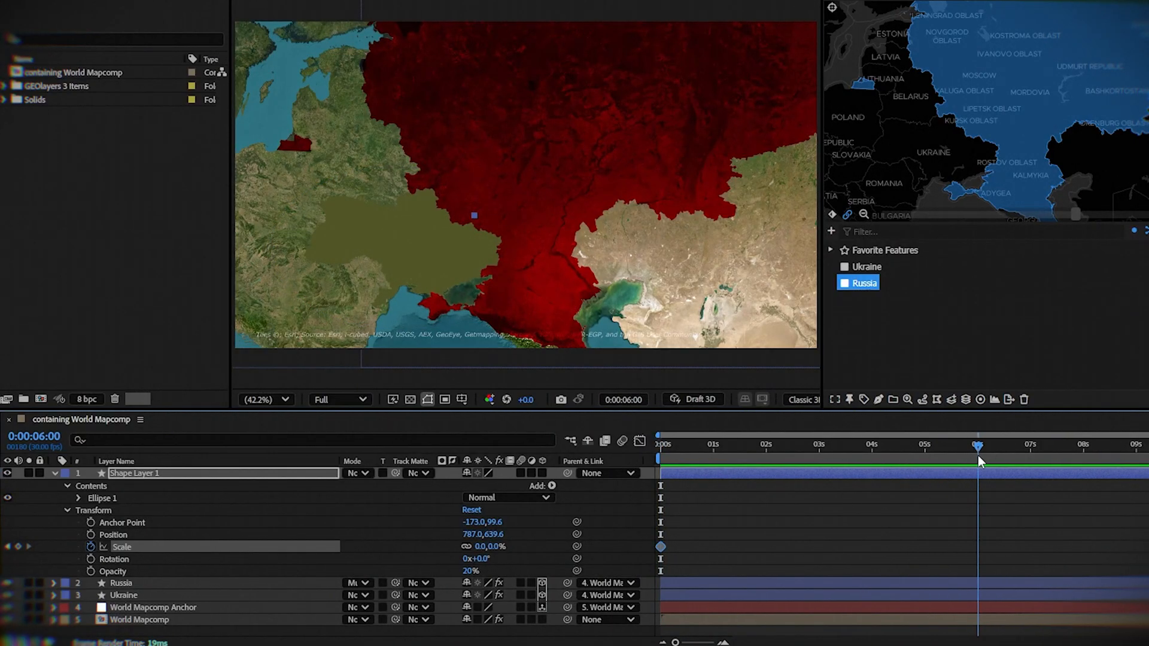
double_click(480, 547)
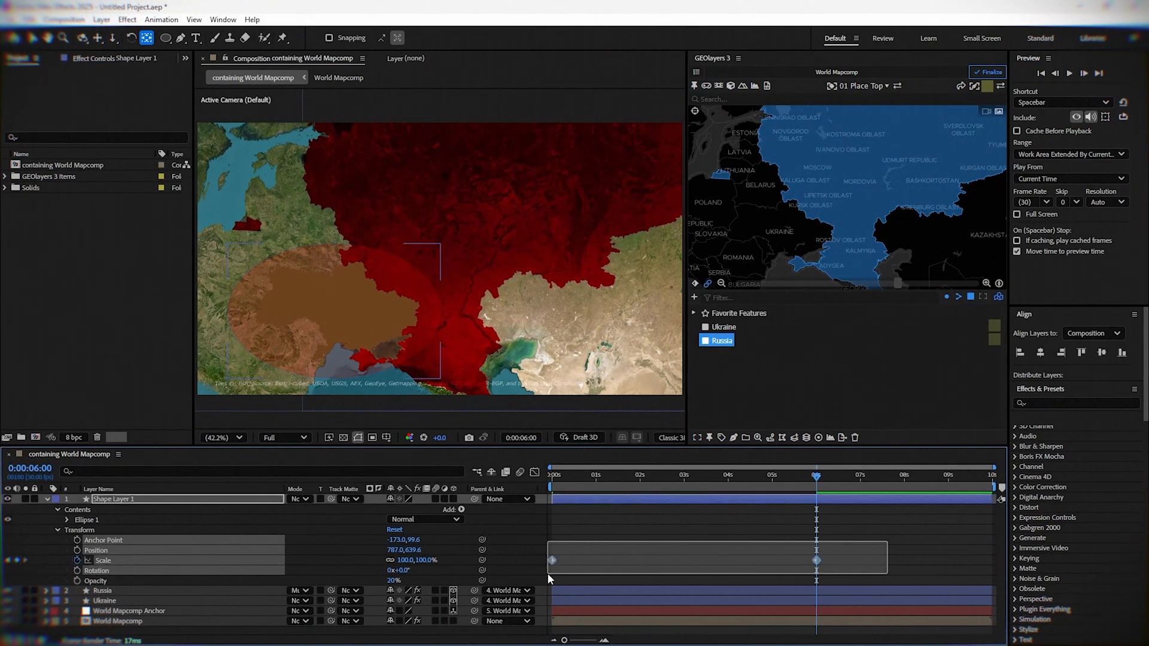
right_click(816, 560)
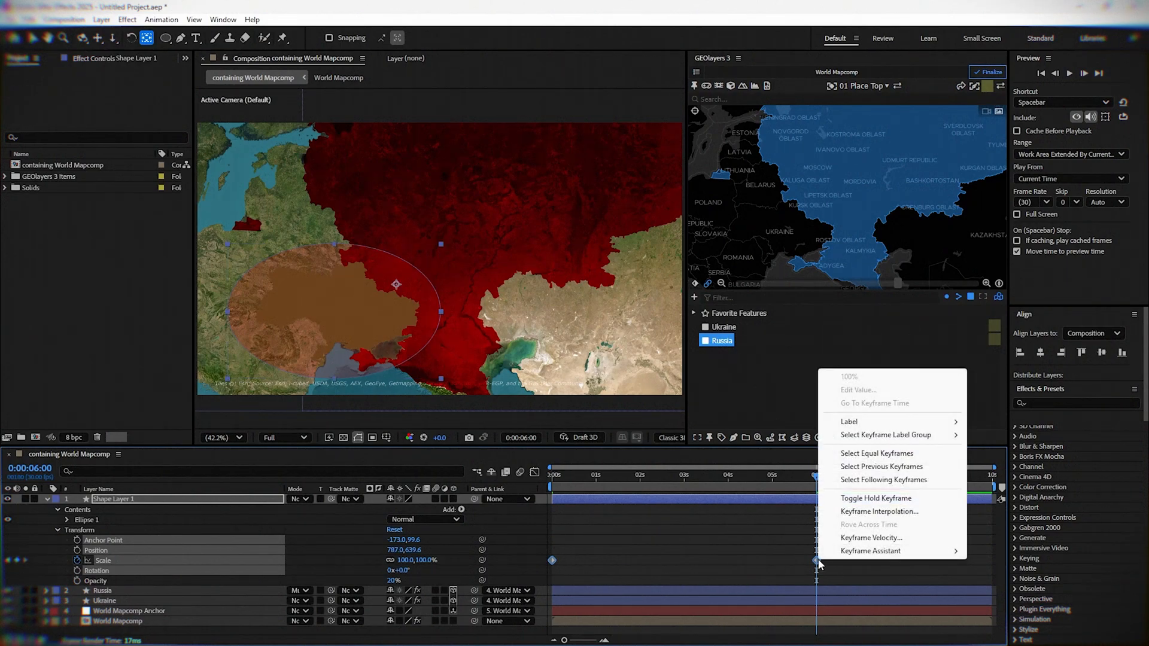
mouse_move(870, 551)
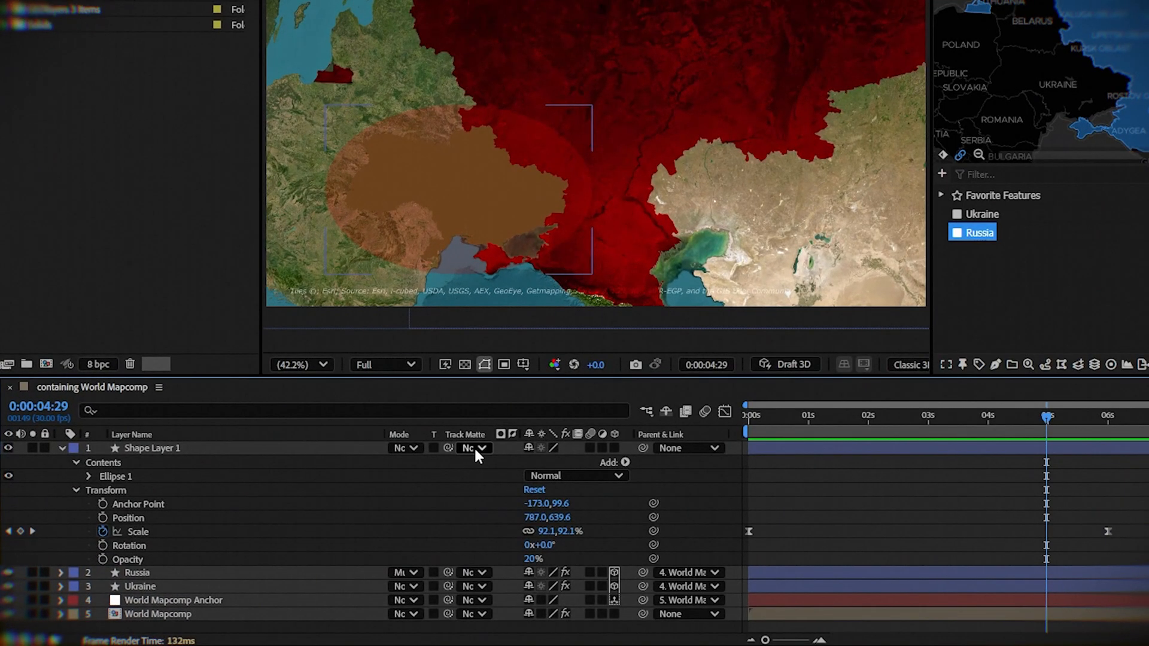
- Matte the ellipse to the Ukraine layer and parent it to the World Mapcomp Anchor
left_click(474, 448)
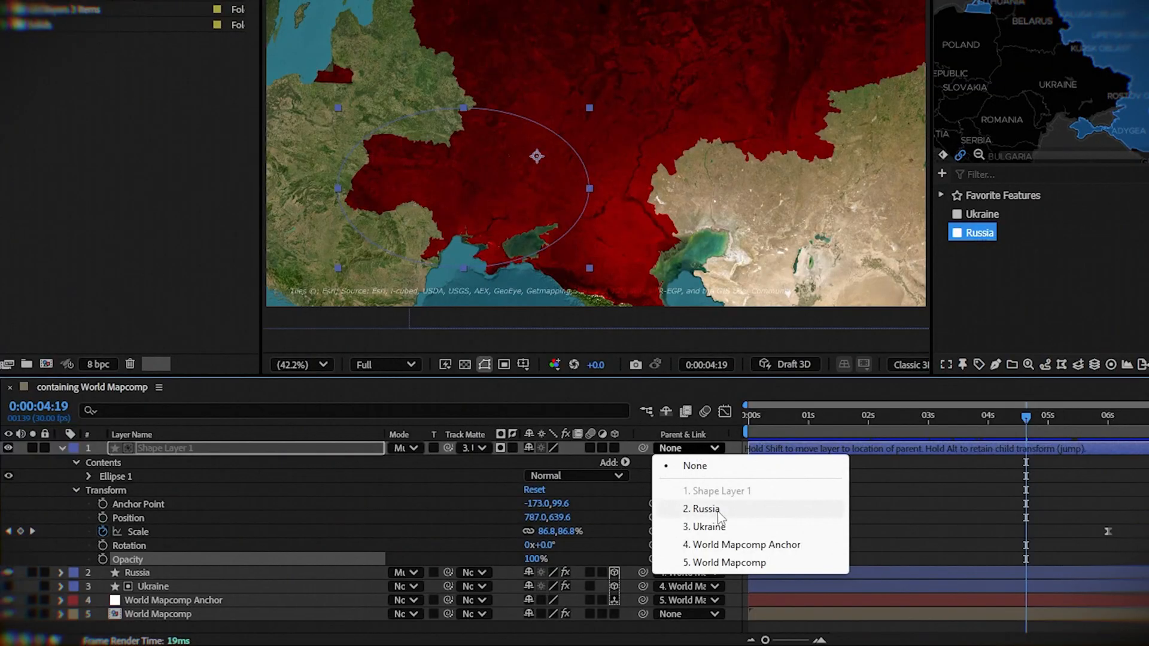
left_click(741, 544)
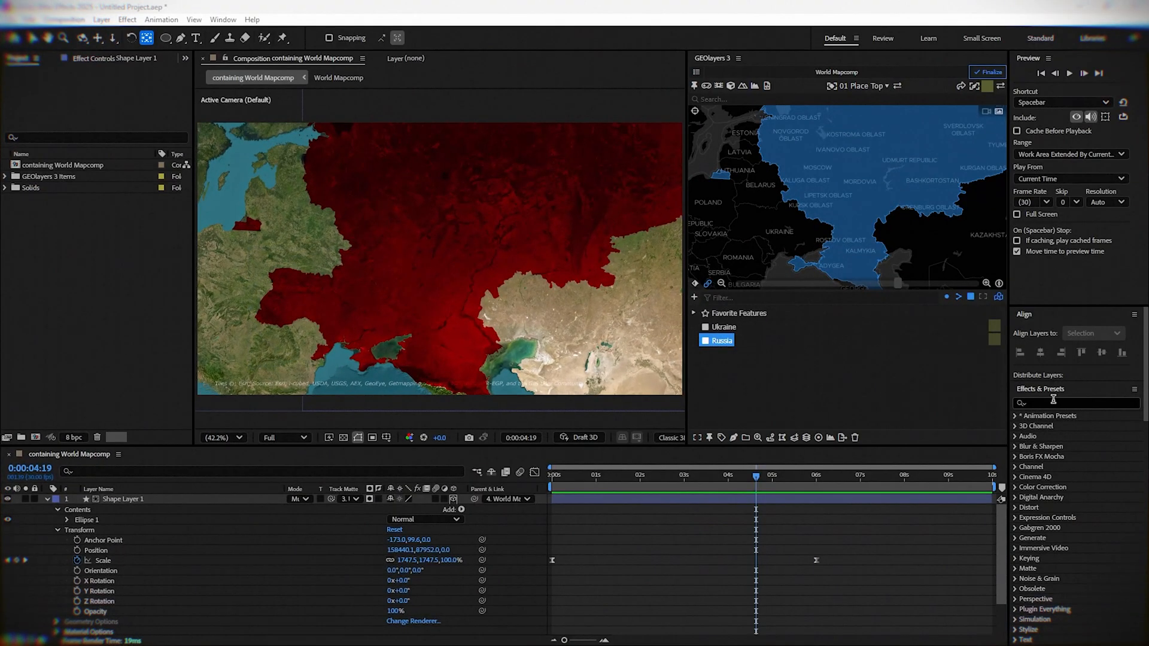
- Apply Turbulent Displace to the ellipse layer with Displacement set to Turbulent
left_click(1074, 404)
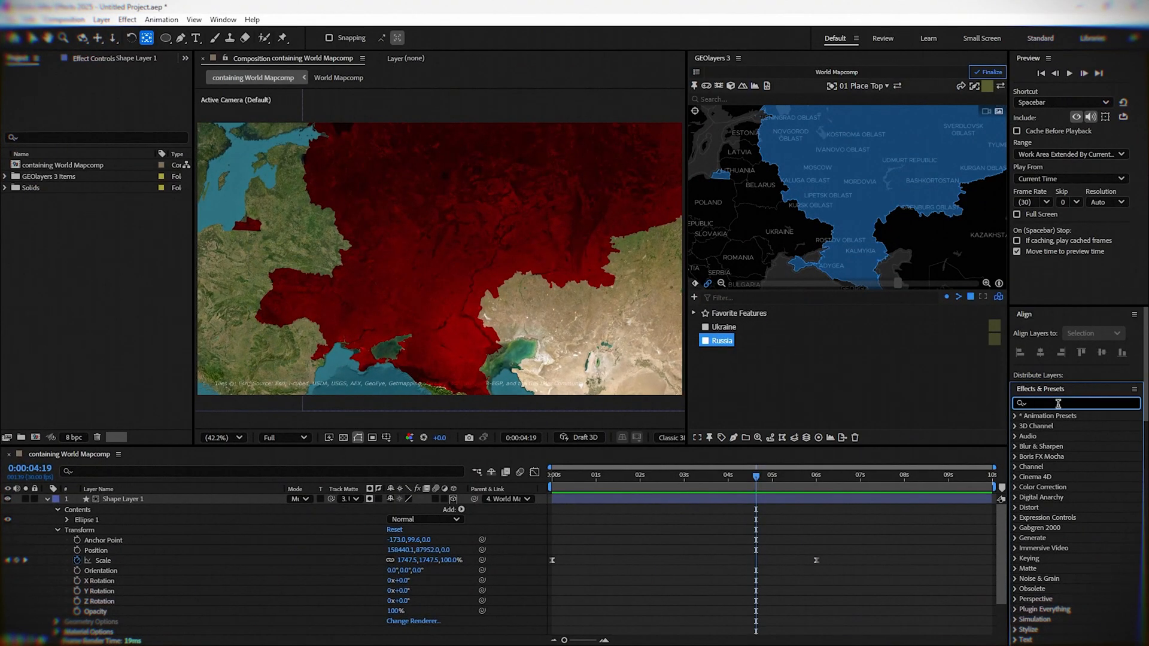
type("turbule")
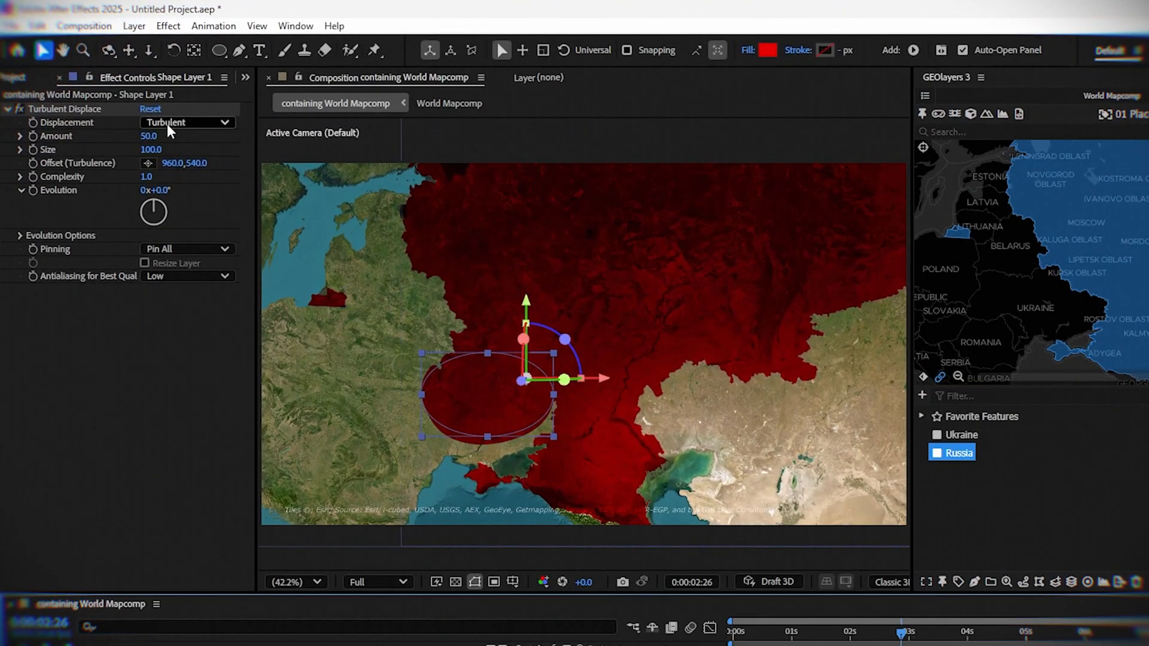
left_click(187, 122)
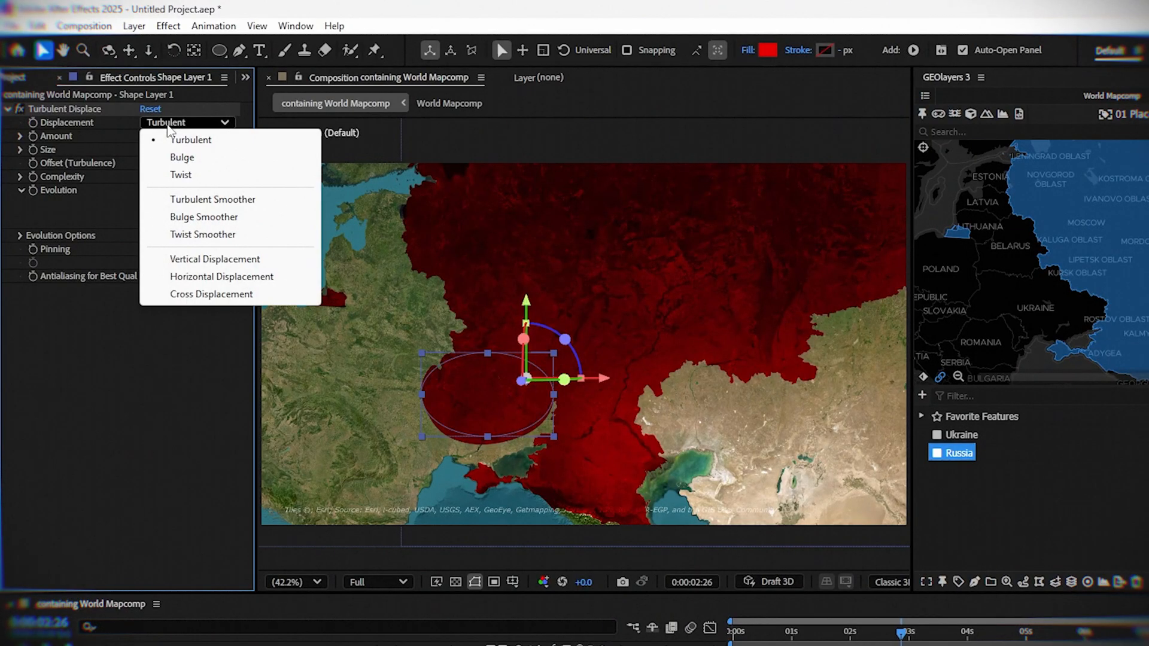
left_click(190, 139)
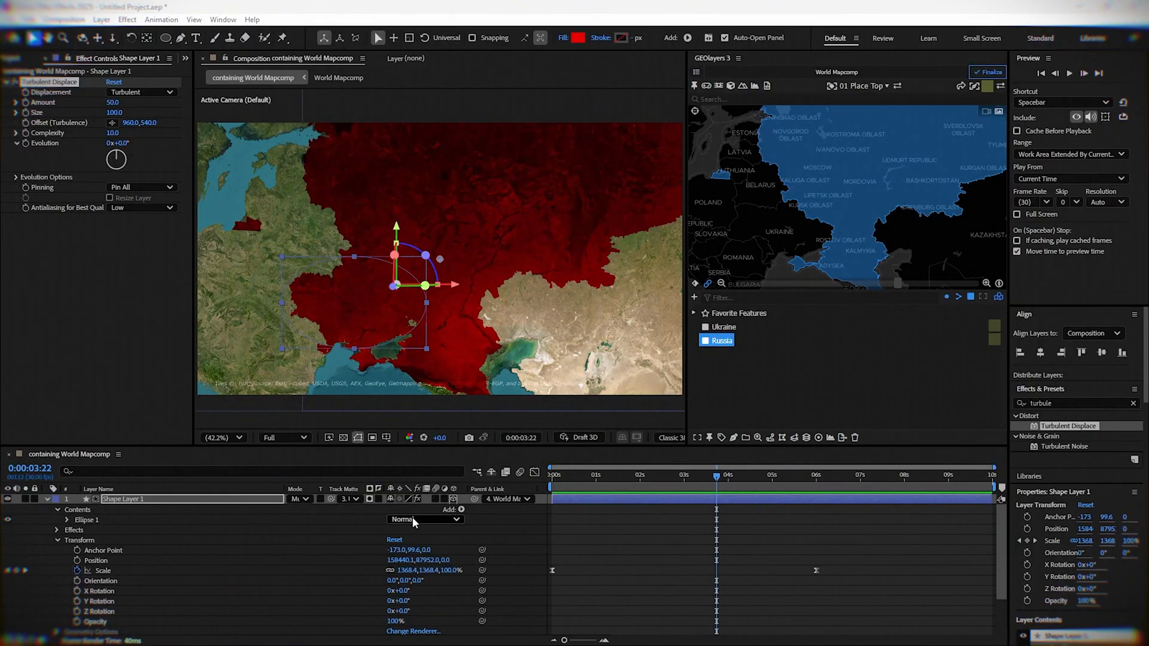
- Add a Repeater to the ellipse shape and edit its transform End Opacity
left_click(462, 510)
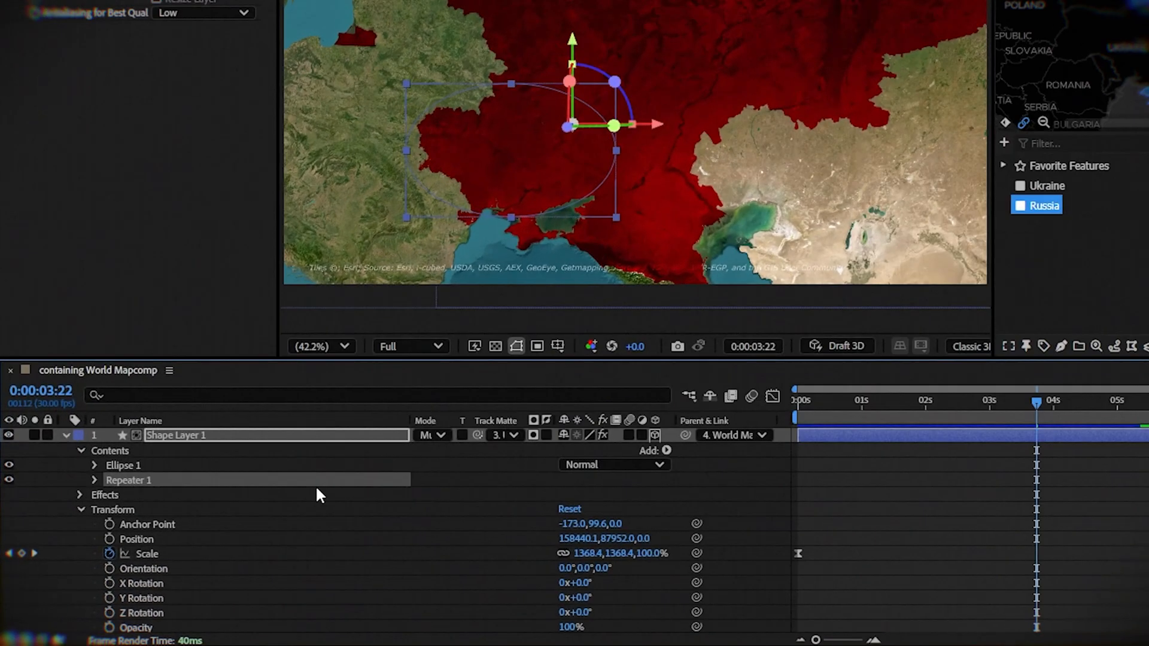
left_click(93, 480)
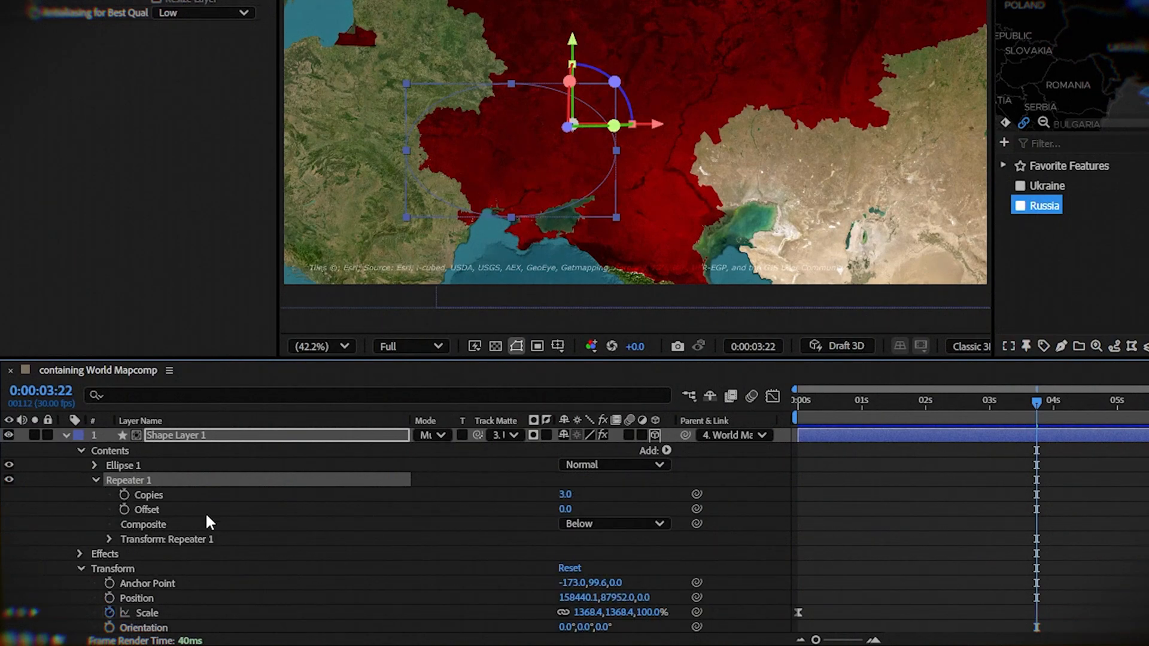
mouse_move(162, 511)
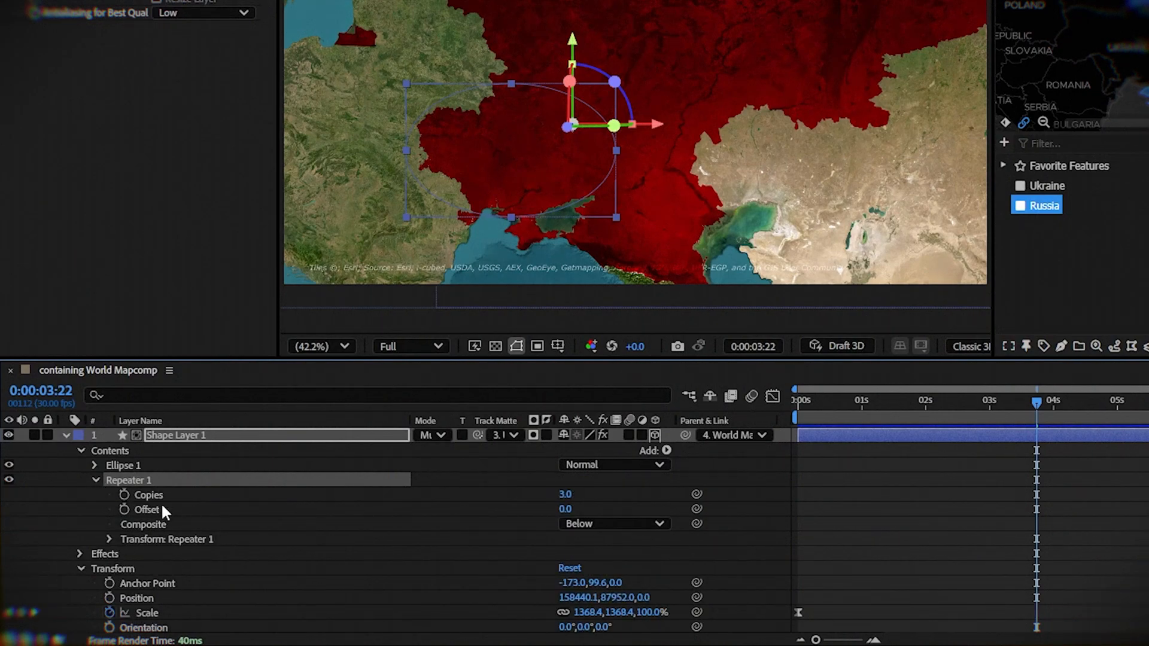
left_click(108, 539)
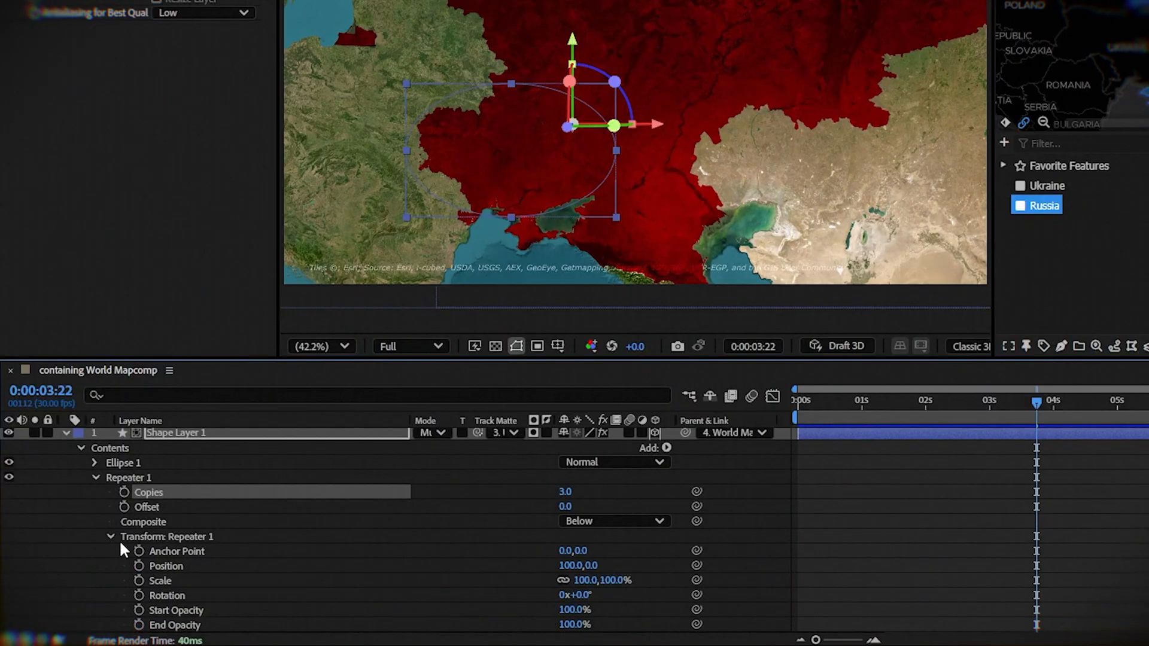
scroll("down", 3)
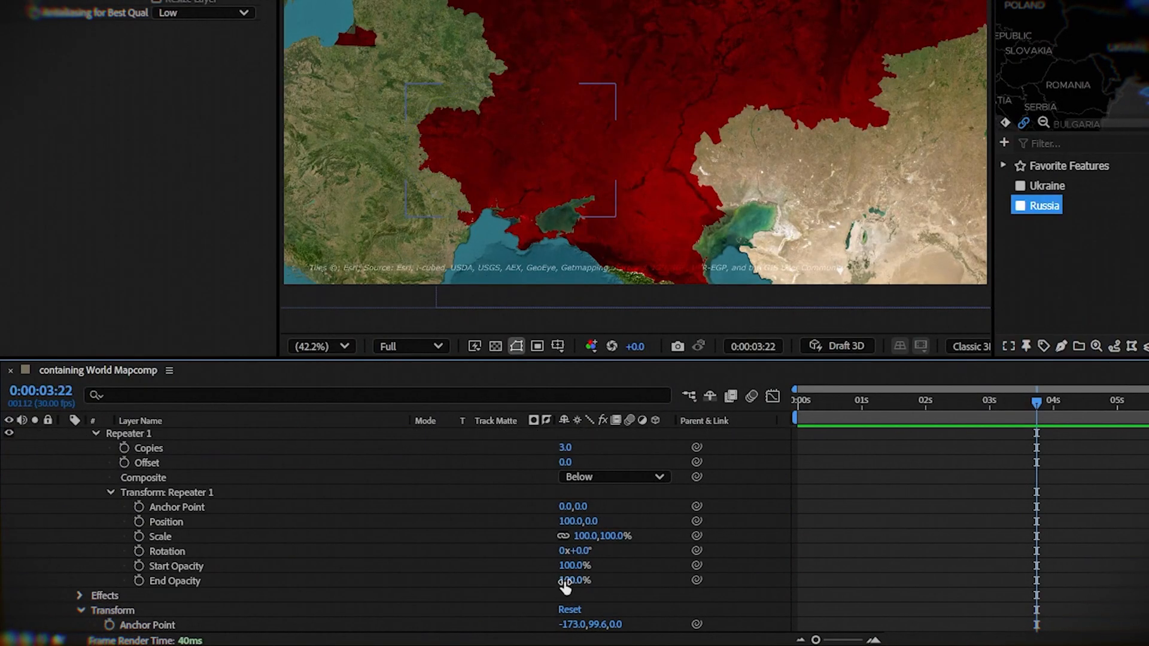
left_click(174, 580)
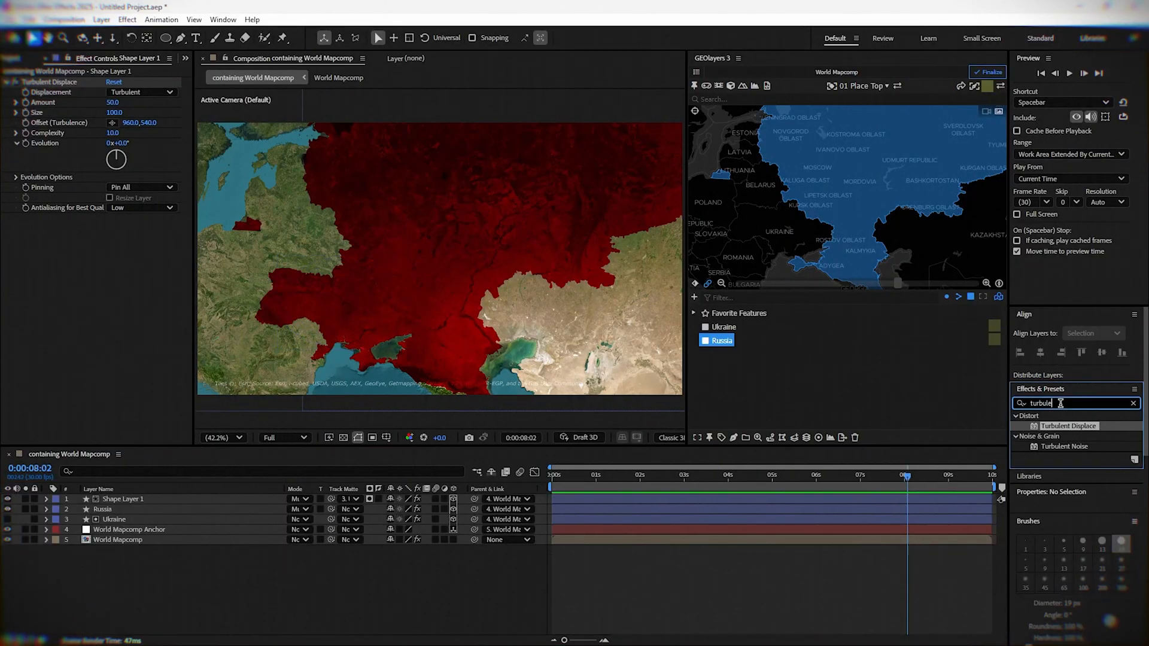
- Find Lumetri Color via 'lume' in Effects & Presets and desaturate the satellite map
type("lume")
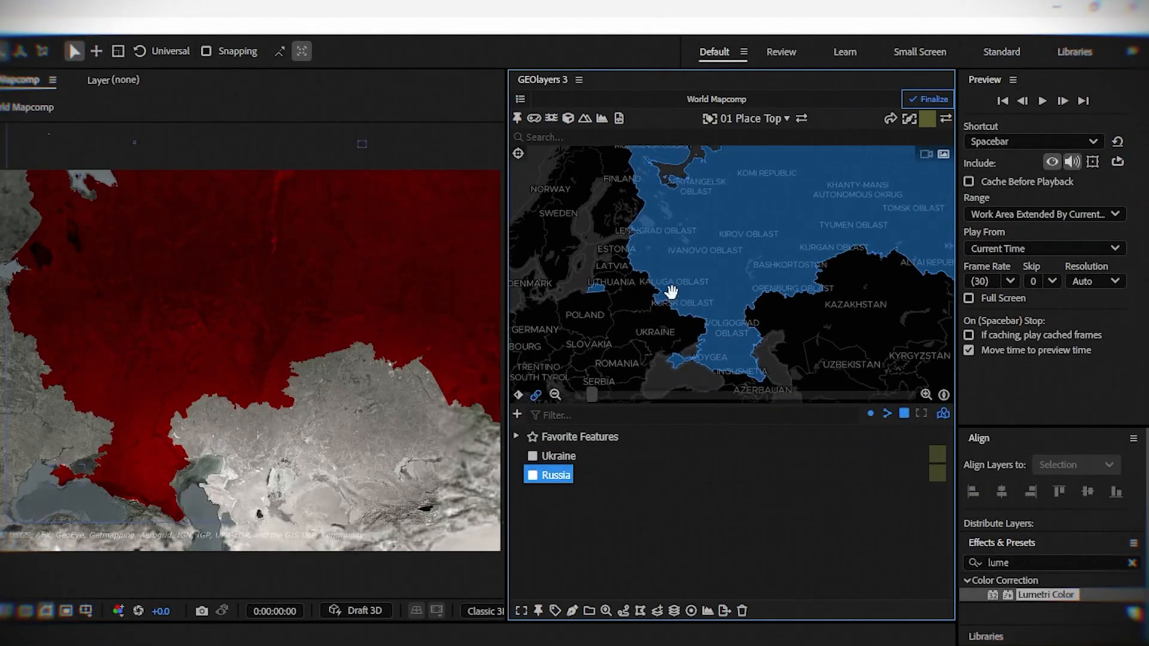
left_click(531, 475)
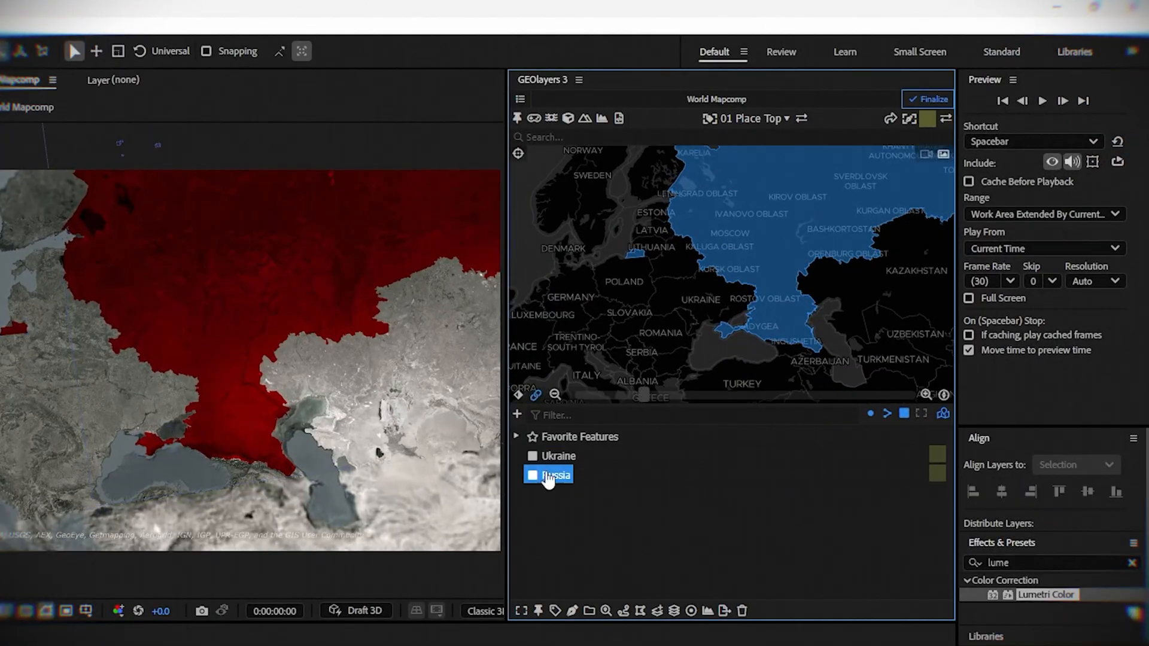